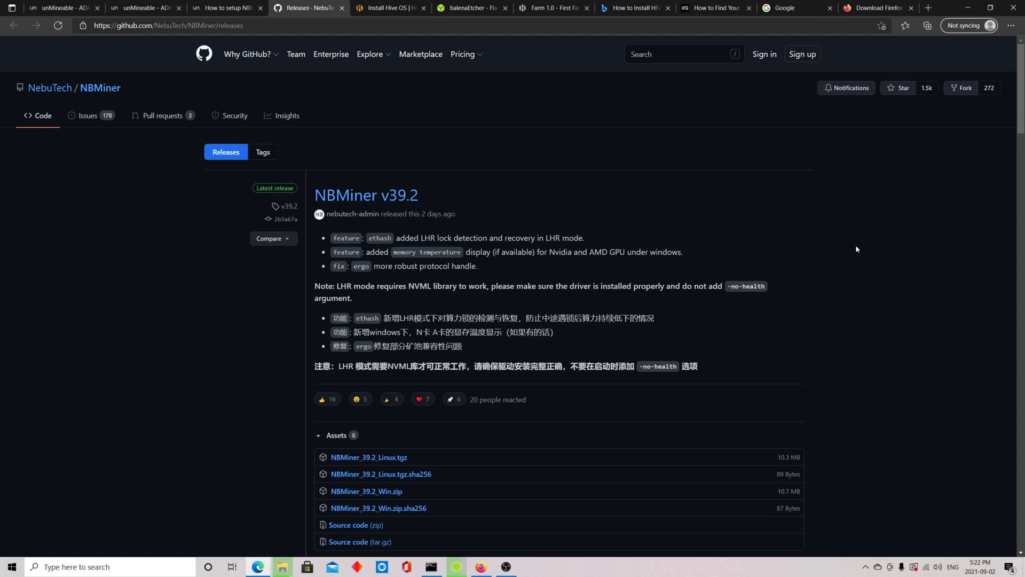
From the Mining rigs dashboard, add a new miner and pick NiceHash Miner 3.0.6.5.
{"action": "scroll", "scroll_direction": "down", "scroll_amount": 3}
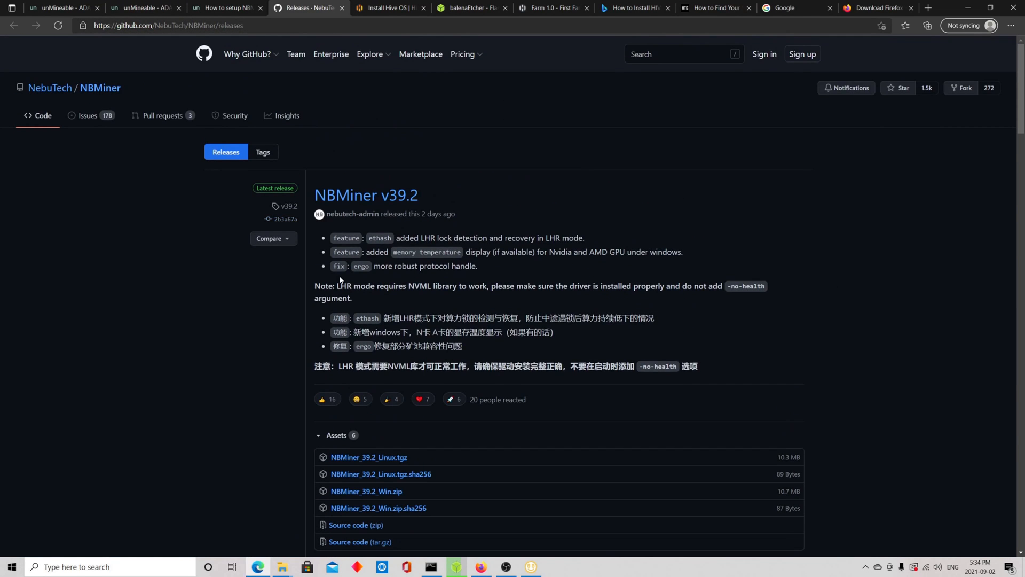
{"action": "scroll", "scroll_direction": "down", "scroll_amount": 3}
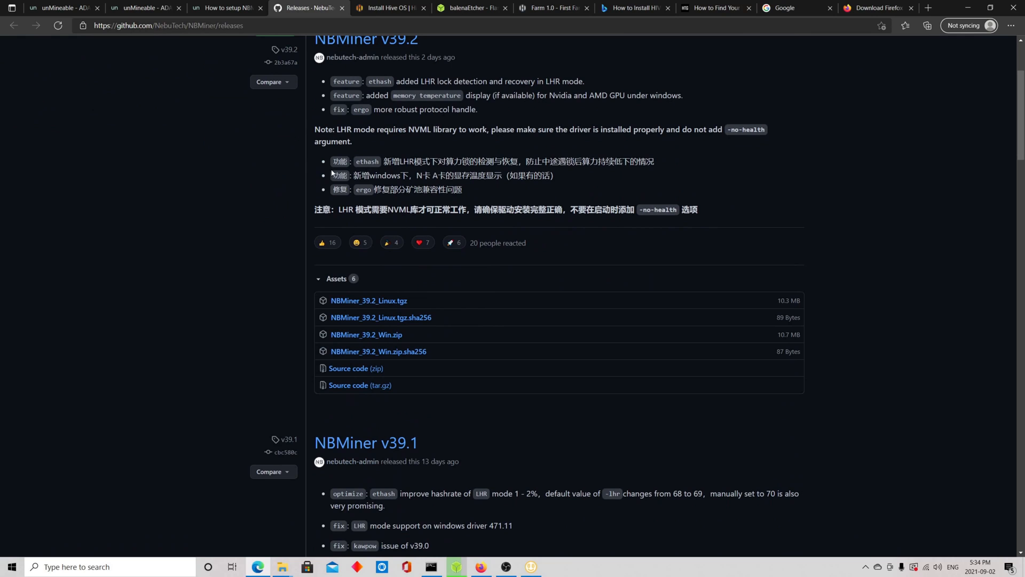
{"action": "mouse_move", "coordinate": [367, 334]}
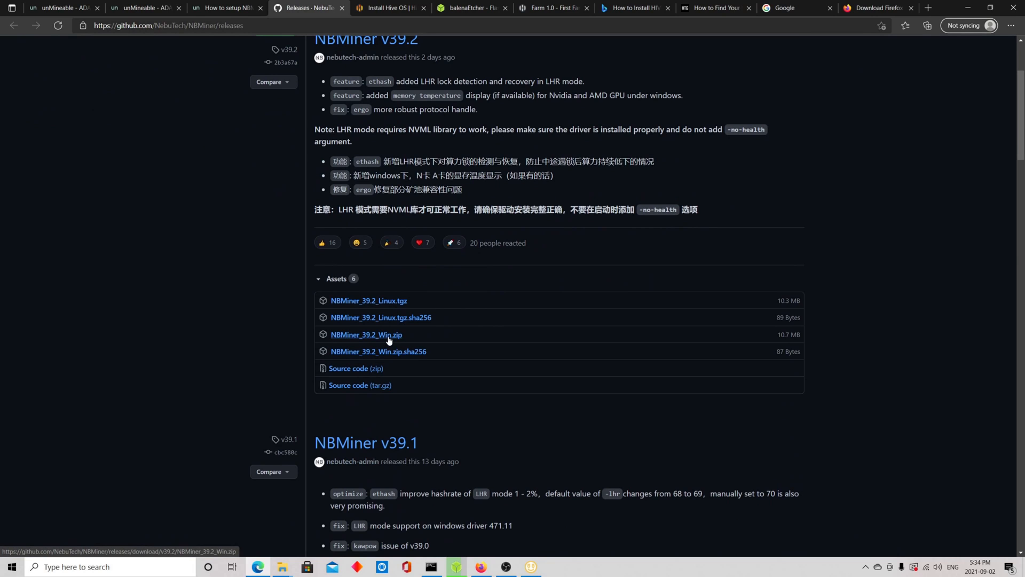
{"action": "mouse_move", "coordinate": [418, 348]}
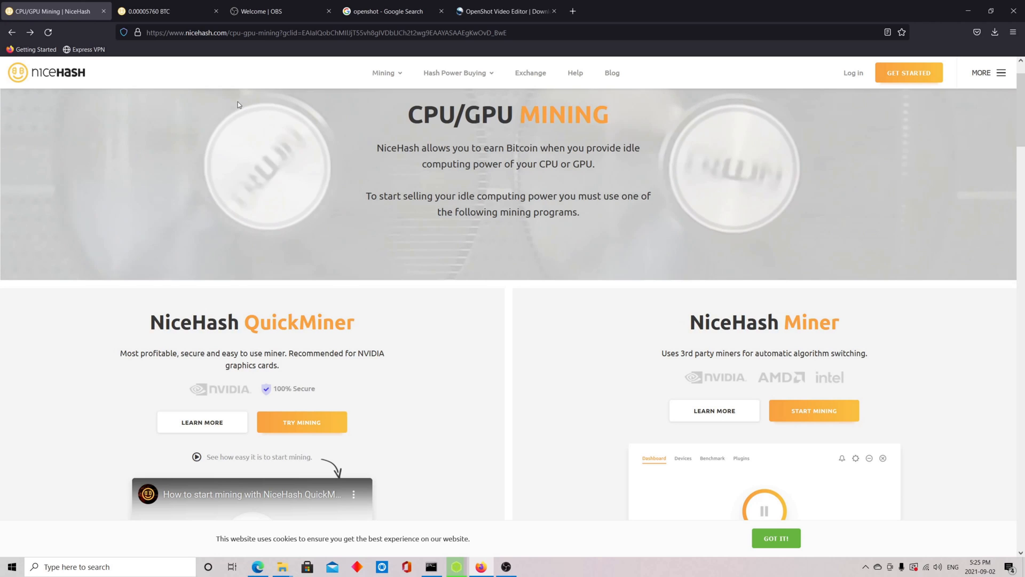
{"action": "mouse_move", "coordinate": [557, 311]}
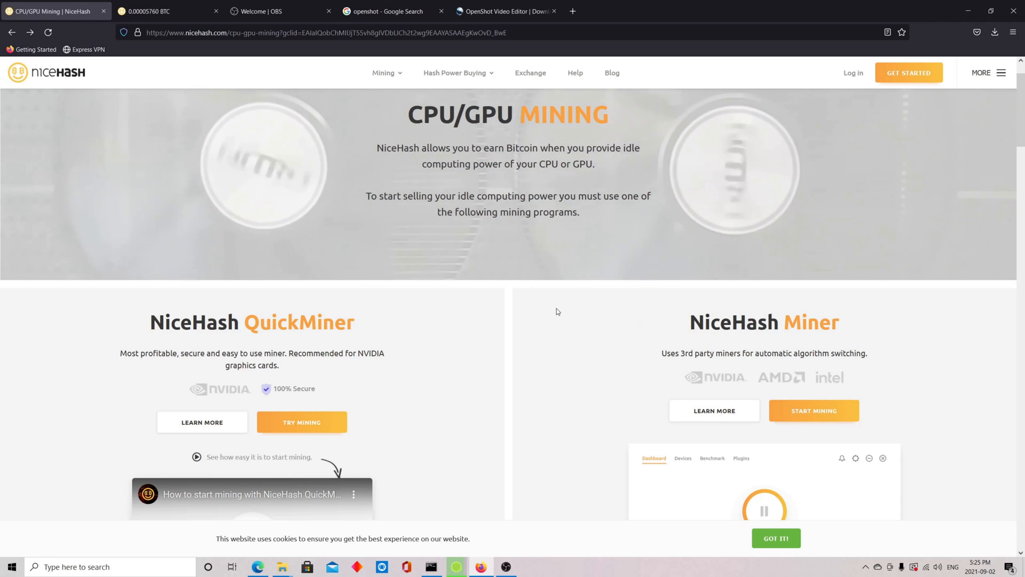
{"action": "mouse_move", "coordinate": [571, 326]}
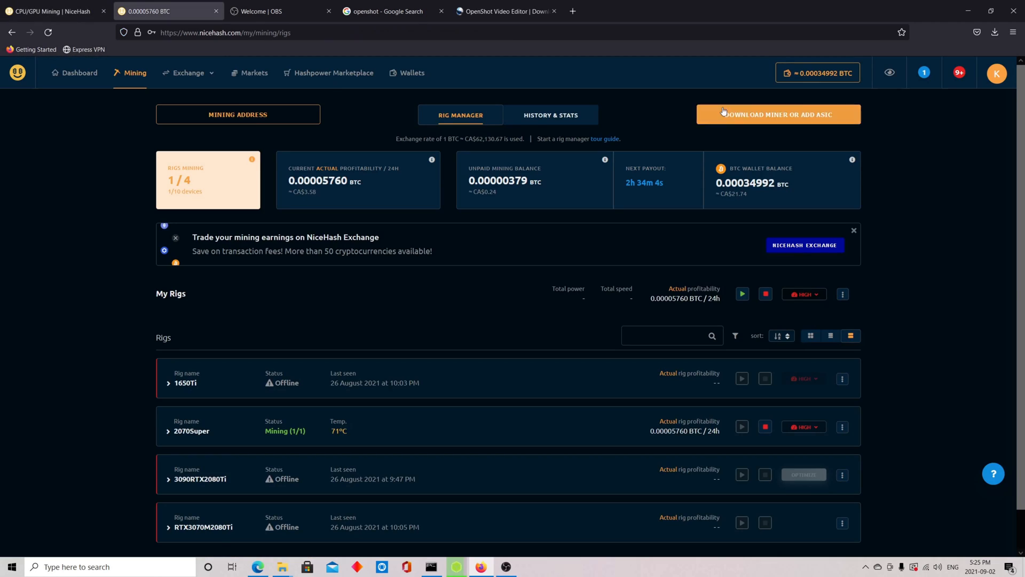
{"action": "left_click", "coordinate": [778, 114]}
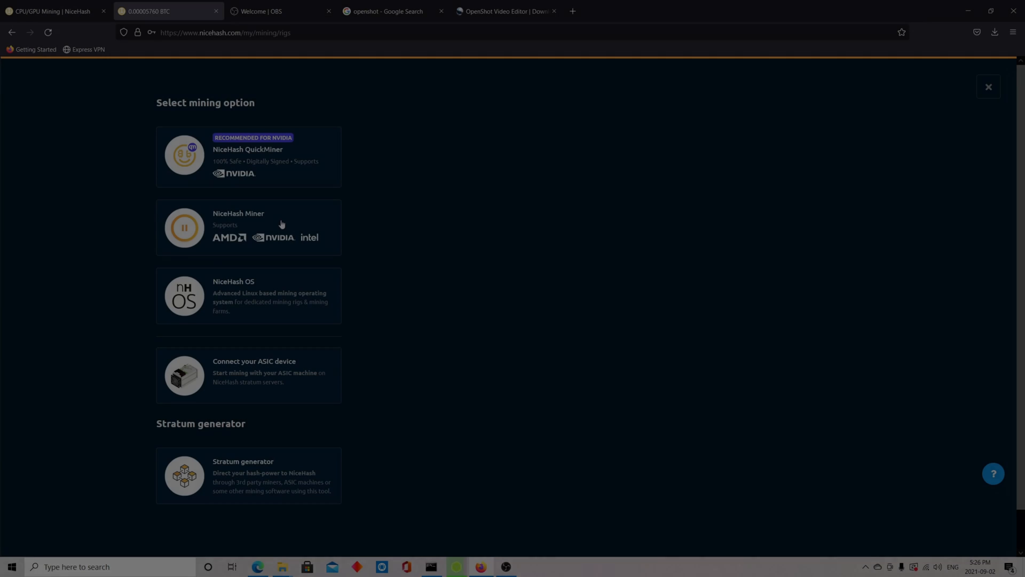
{"action": "left_click", "coordinate": [248, 227]}
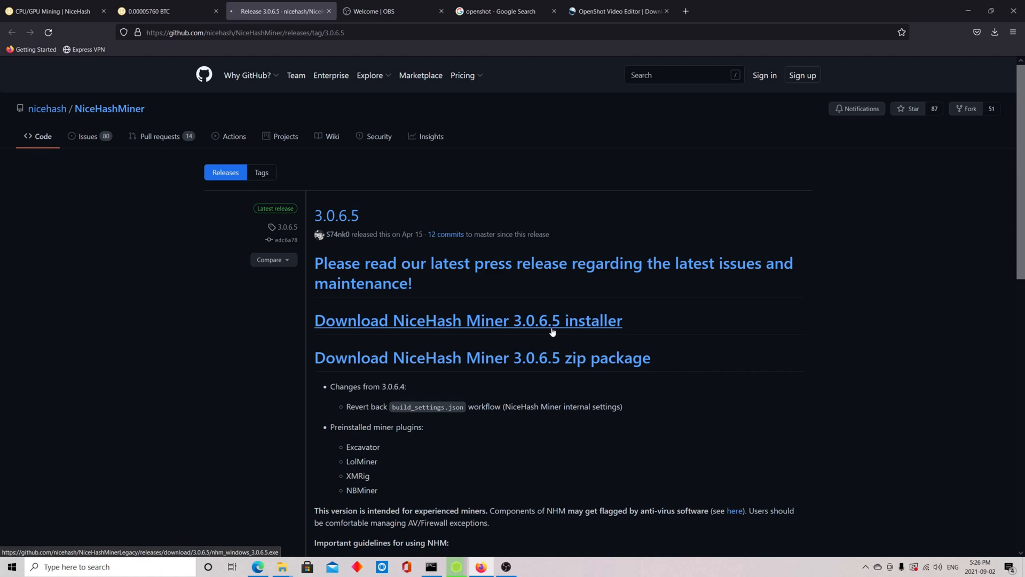
{"action": "mouse_move", "coordinate": [573, 265]}
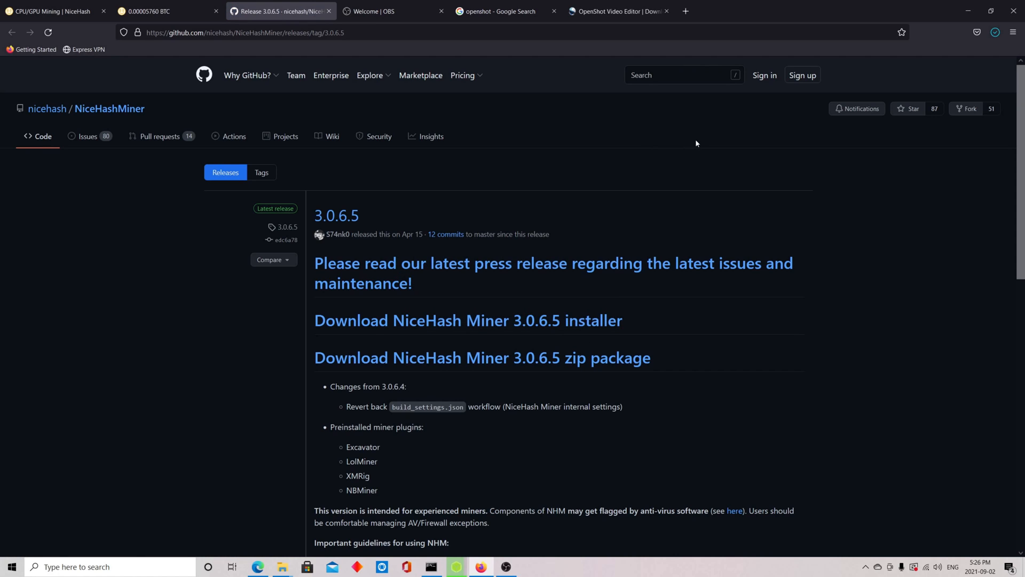
Run the NiceHash Miner 3.0.6.5 installer, accept the license, and finish with auto-launch.
{"action": "left_click", "coordinate": [994, 32]}
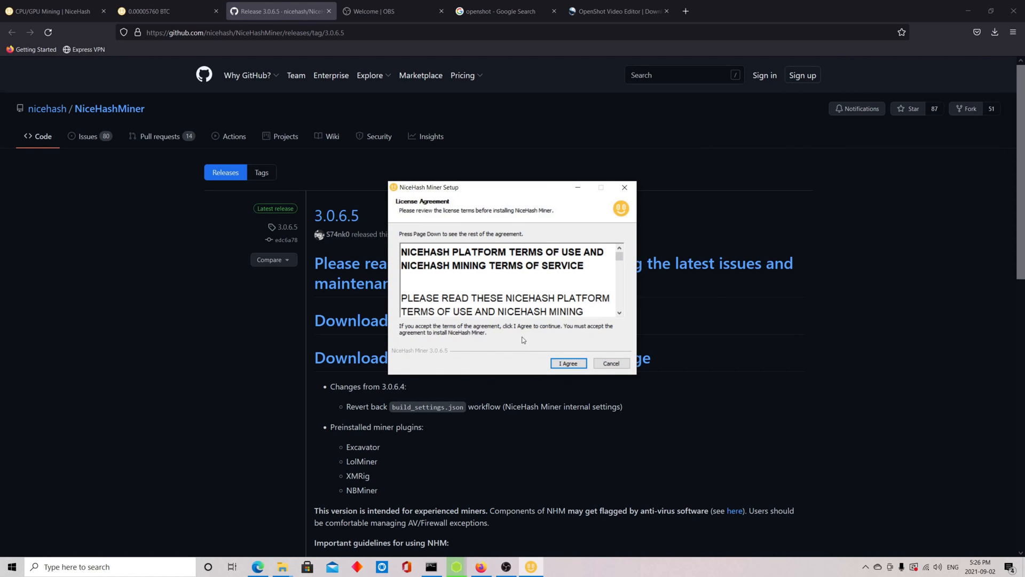
{"action": "left_click", "coordinate": [568, 363]}
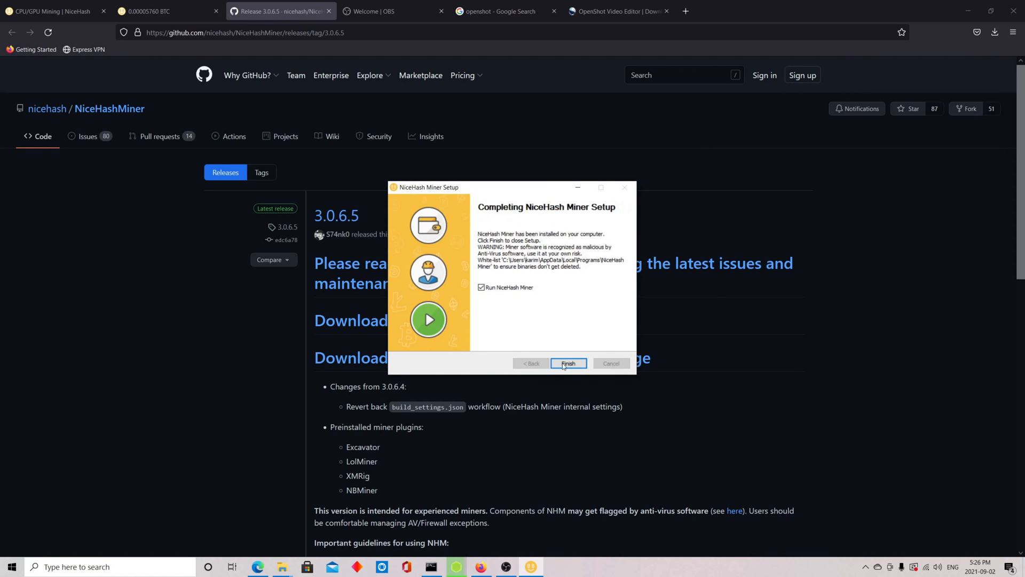
{"action": "left_click", "coordinate": [567, 363]}
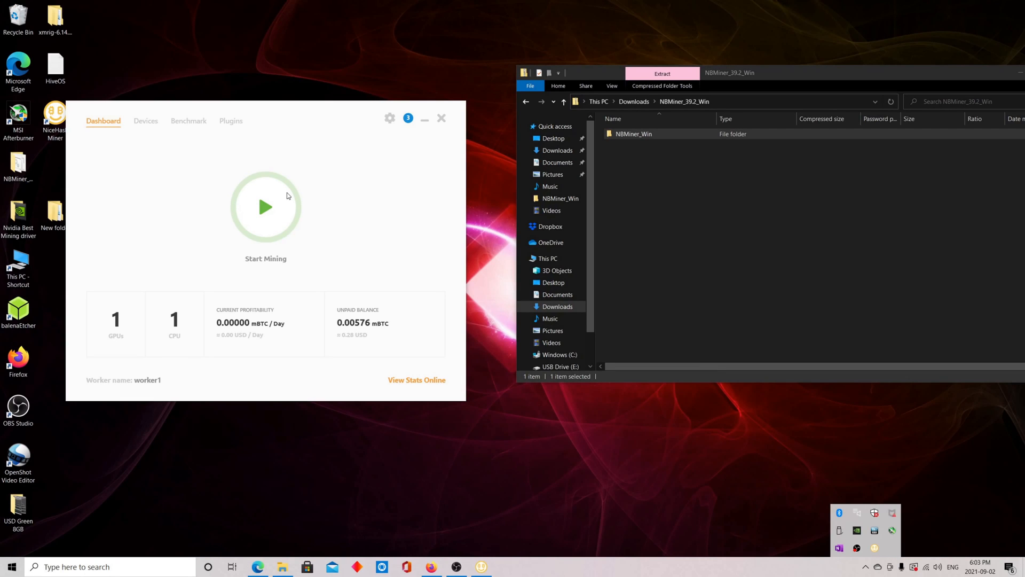
{"action": "mouse_move", "coordinate": [237, 123]}
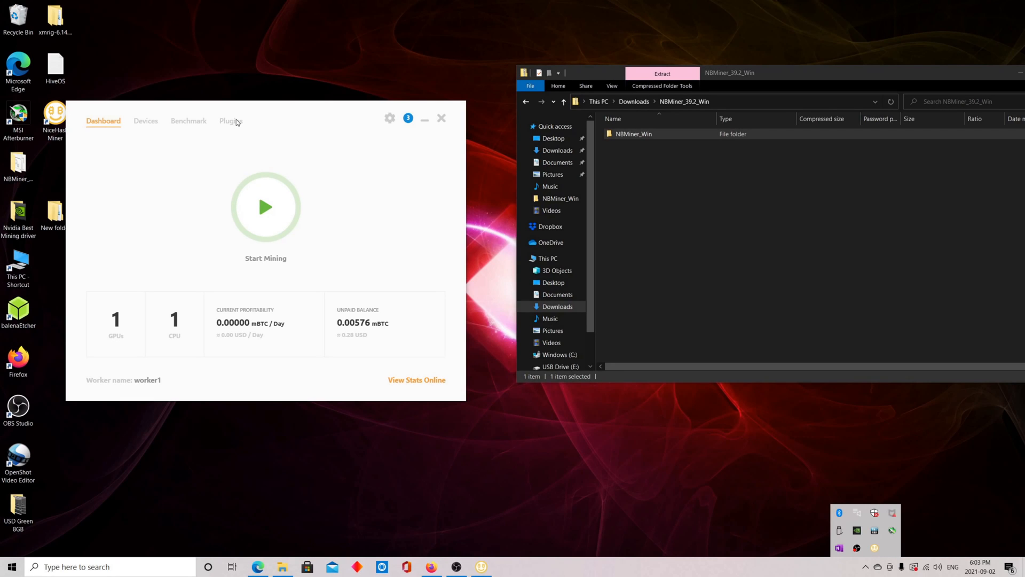
Show the NBMiner plugin's internals folder from the Plugins list.
{"action": "left_click", "coordinate": [230, 121]}
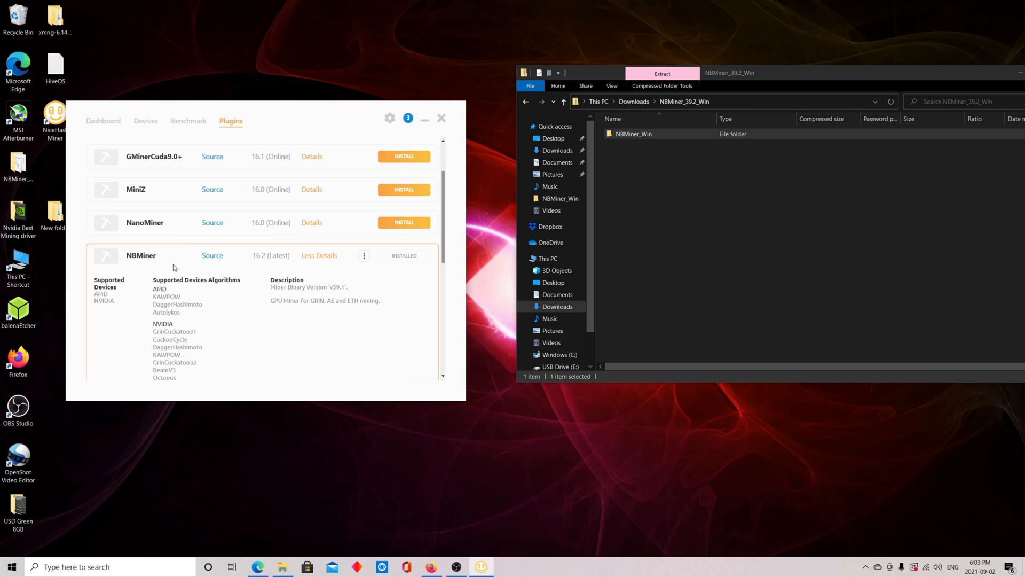
{"action": "mouse_move", "coordinate": [346, 251]}
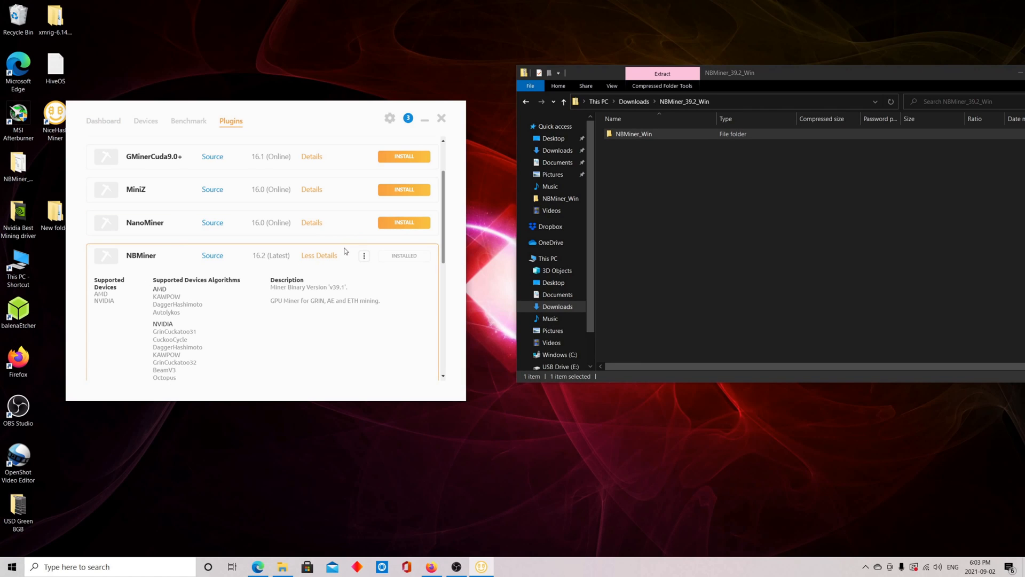
{"action": "mouse_move", "coordinate": [370, 285]}
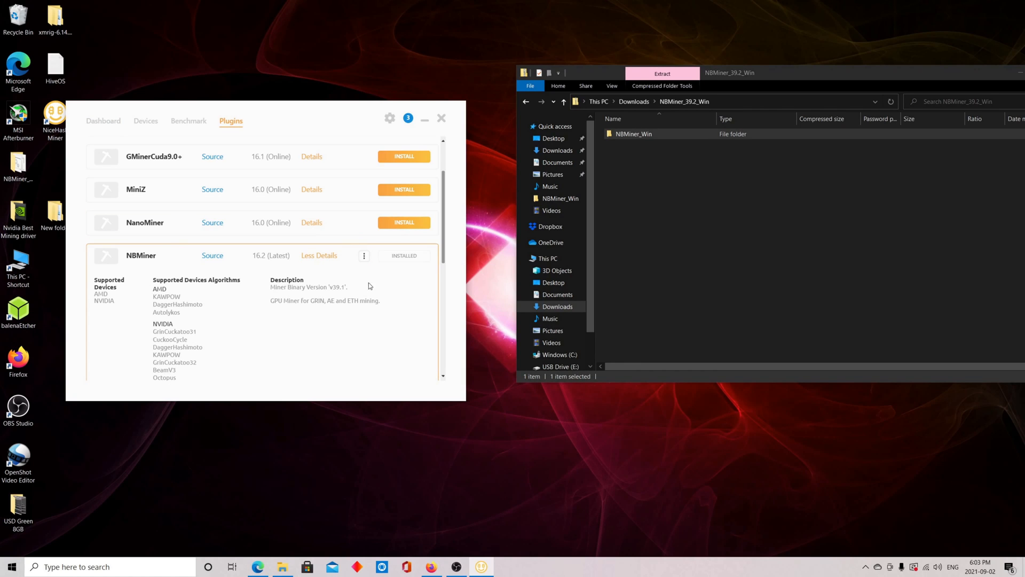
{"action": "left_click", "coordinate": [363, 256]}
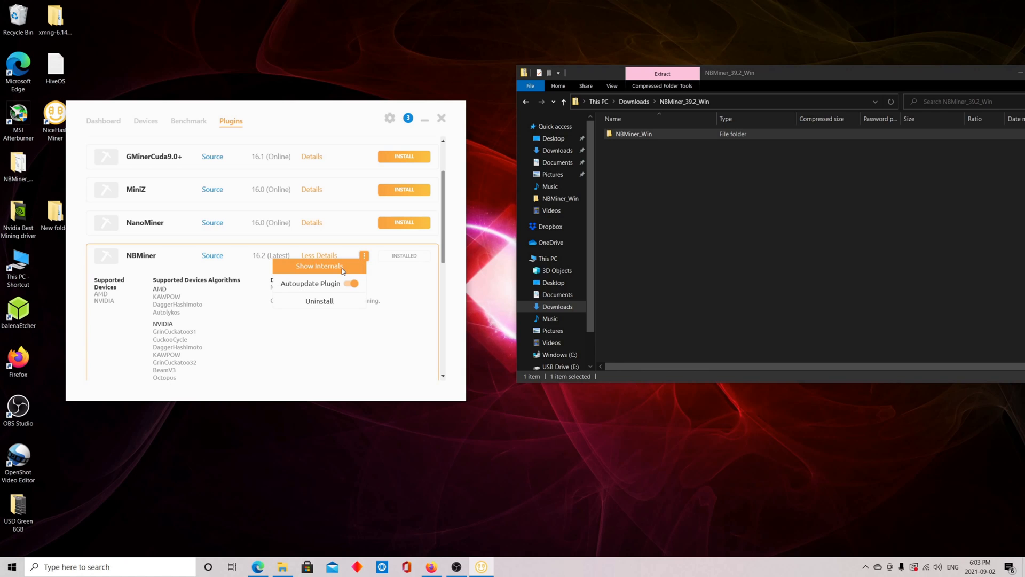
{"action": "left_click", "coordinate": [320, 265]}
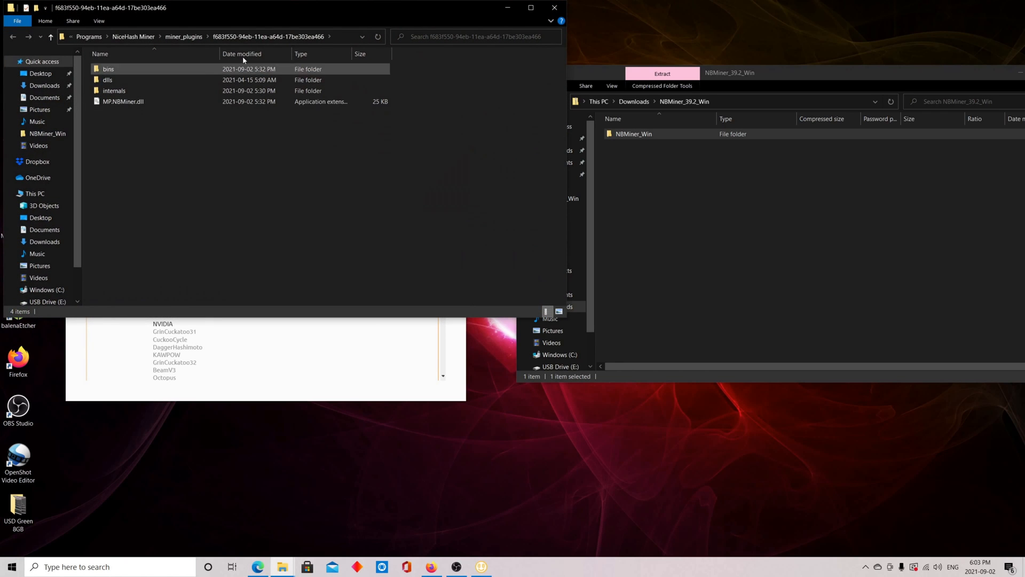
Replace NBMiner_Win in bins\16.2 with the 39.2 version, then return to the Dashboard.
{"action": "left_click", "coordinate": [123, 101]}
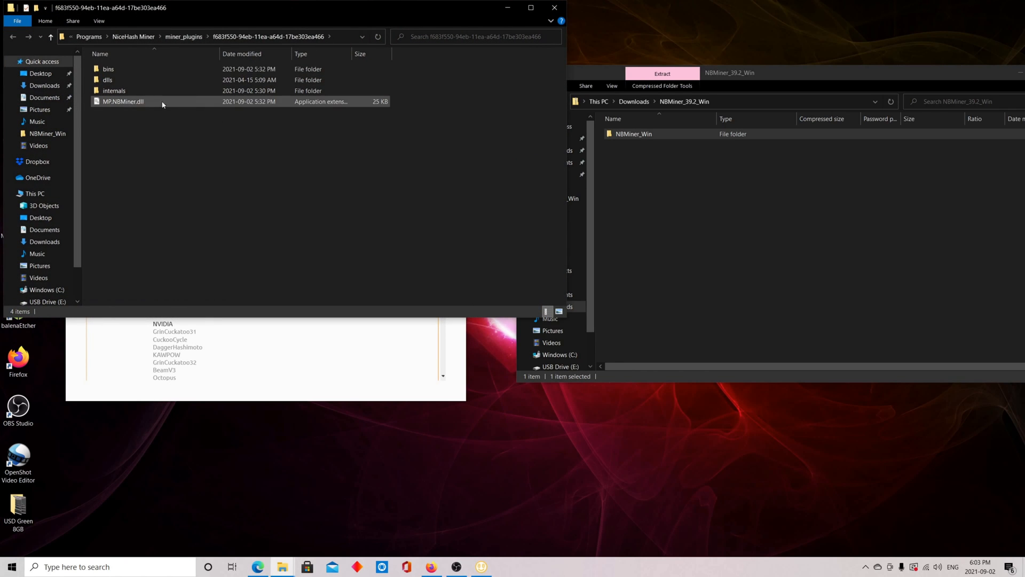
{"action": "double_click", "coordinate": [108, 69]}
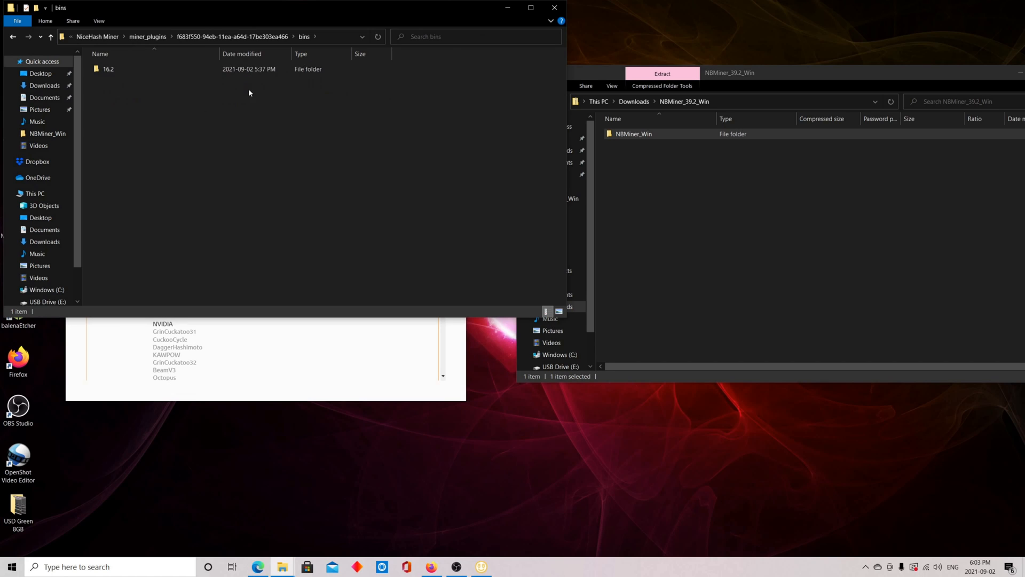
{"action": "double_click", "coordinate": [108, 69]}
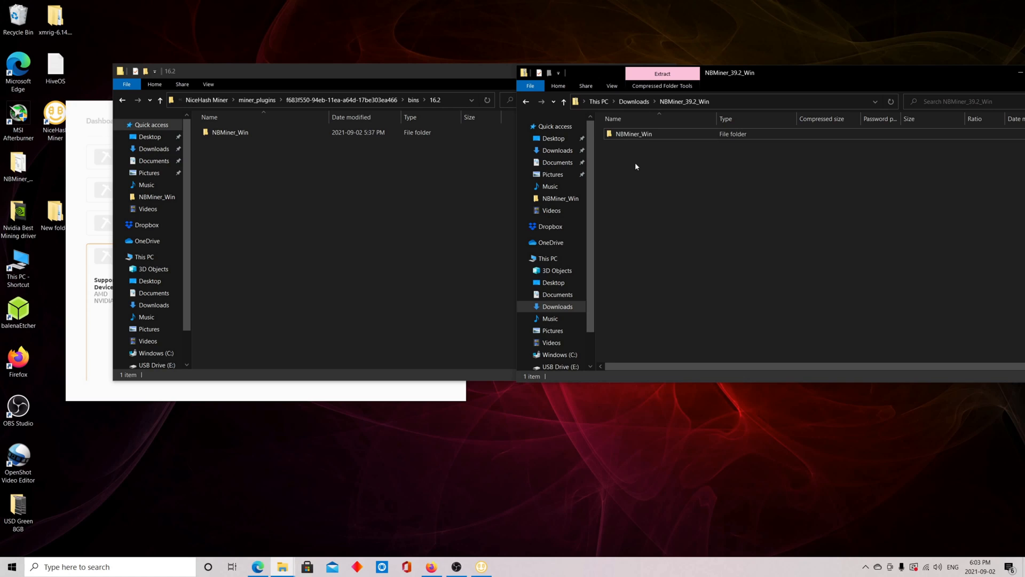
{"action": "mouse_move", "coordinate": [659, 171]}
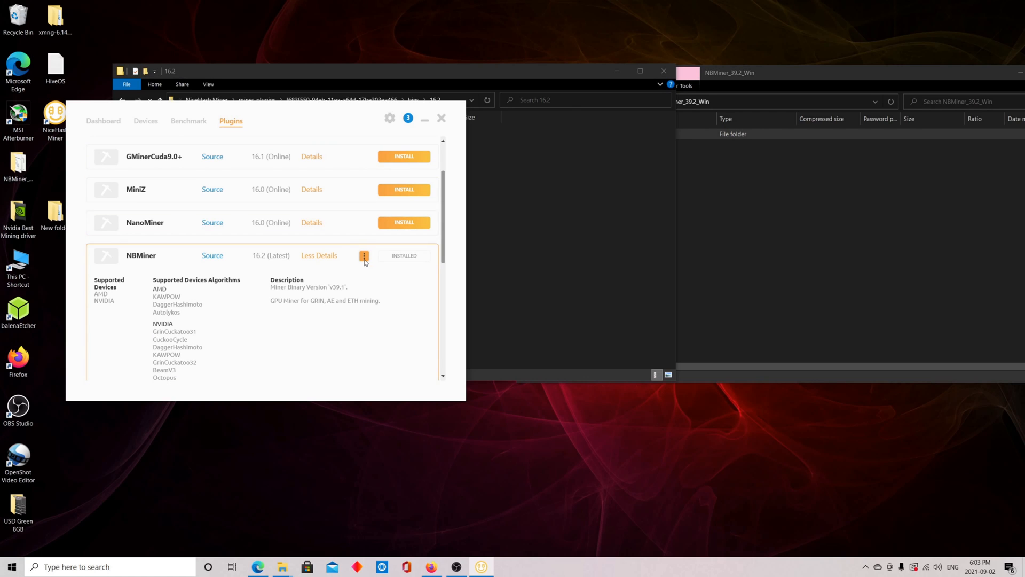
{"action": "left_click", "coordinate": [103, 120]}
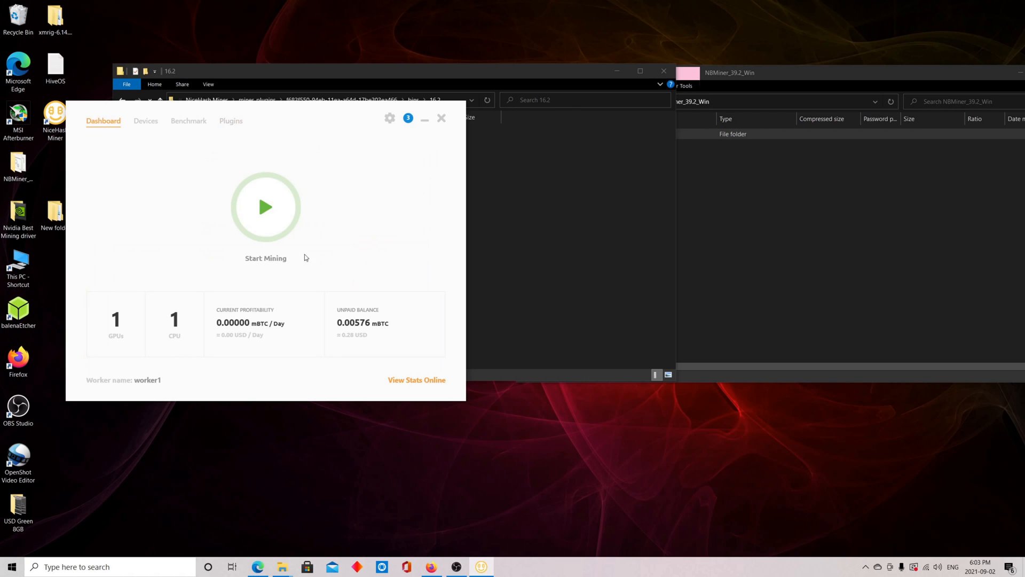
{"action": "mouse_move", "coordinate": [266, 207]}
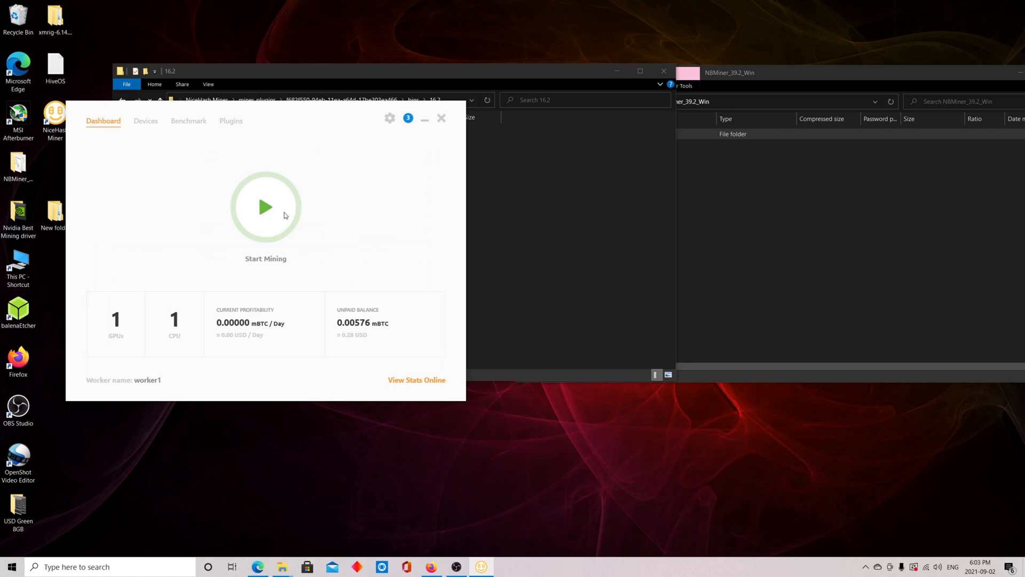
Start mining so the NBMiner 39.2 console logs into ethash on the RTX 3060 Ti.
{"action": "left_click", "coordinate": [265, 207]}
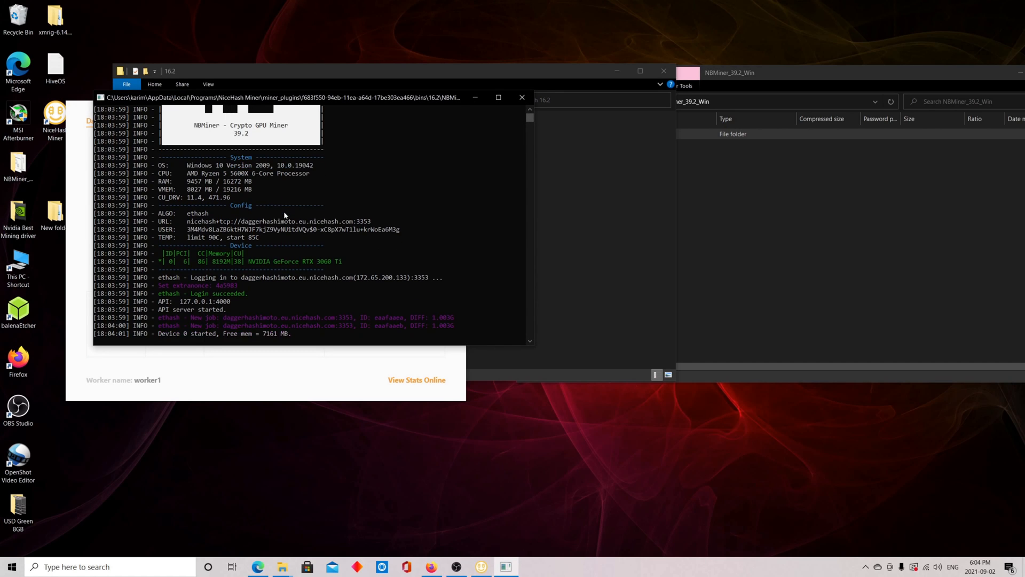
{"action": "mouse_move", "coordinate": [275, 84]}
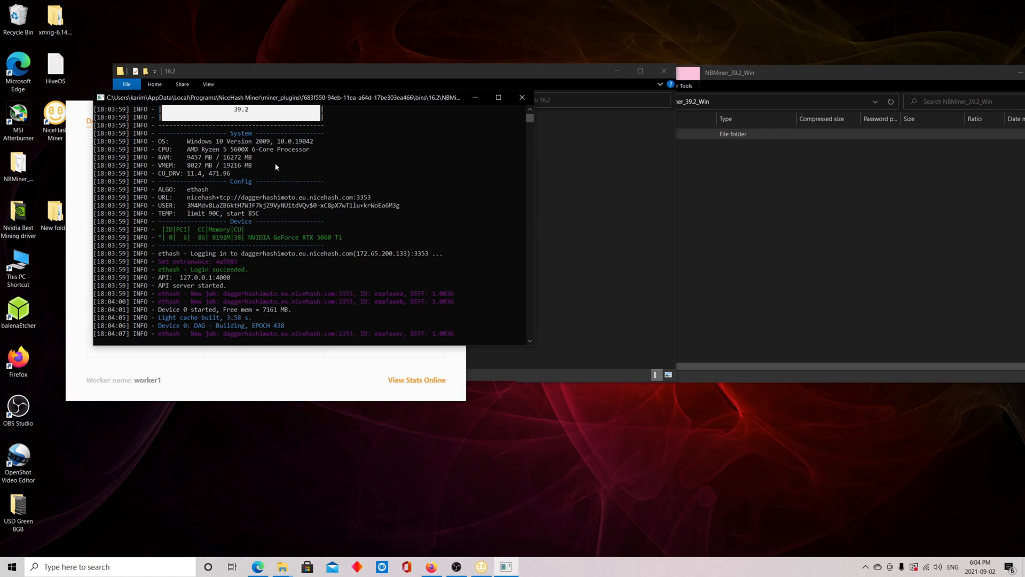
{"action": "mouse_move", "coordinate": [277, 166]}
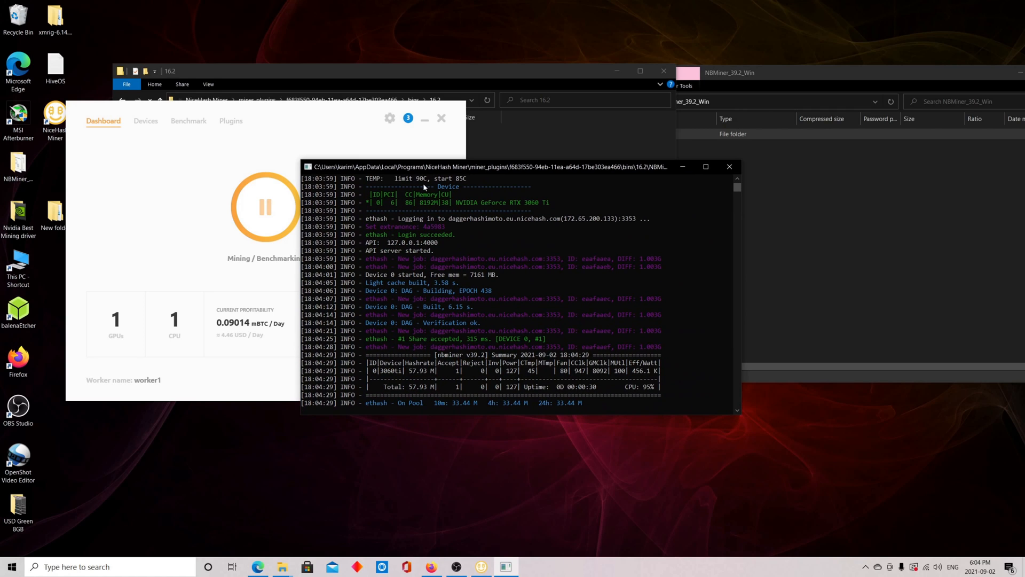
{"action": "mouse_move", "coordinate": [643, 301]}
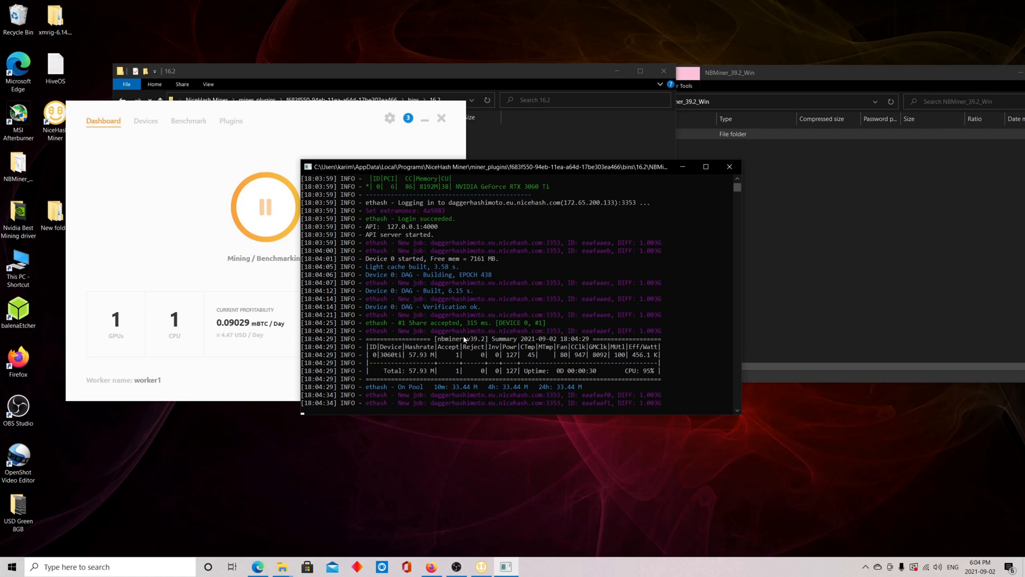
{"action": "mouse_move", "coordinate": [873, 567]}
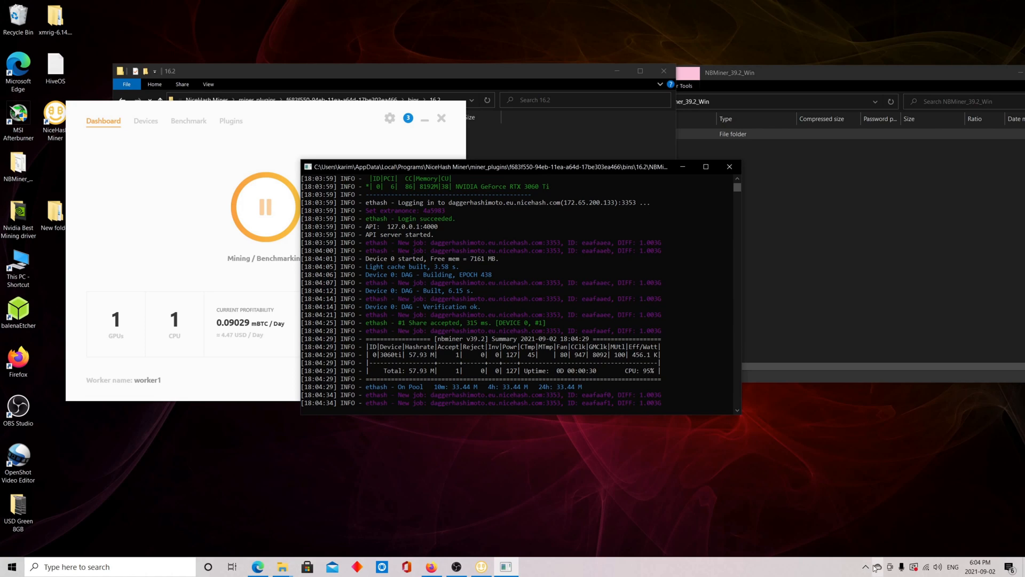